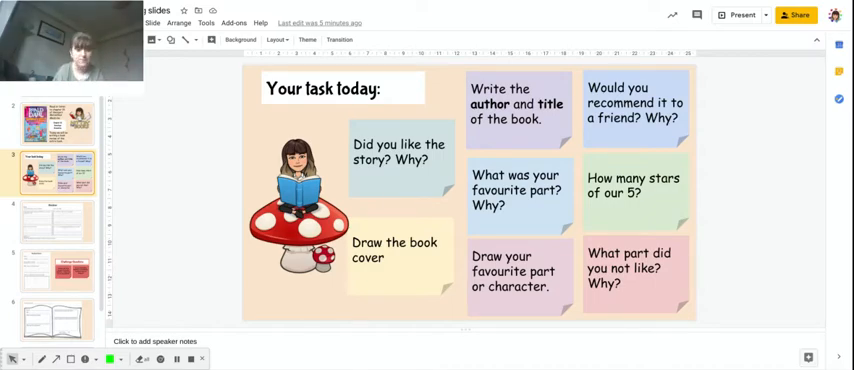
Show the 'My Book Review' template slide with the Roald Dahl challenge questions
{"action": "left_click", "coordinate": [58, 220]}
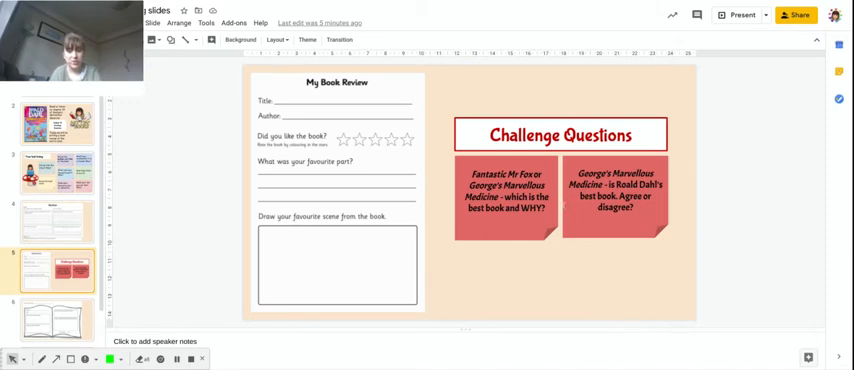
{"action": "mouse_move", "coordinate": [582, 268]}
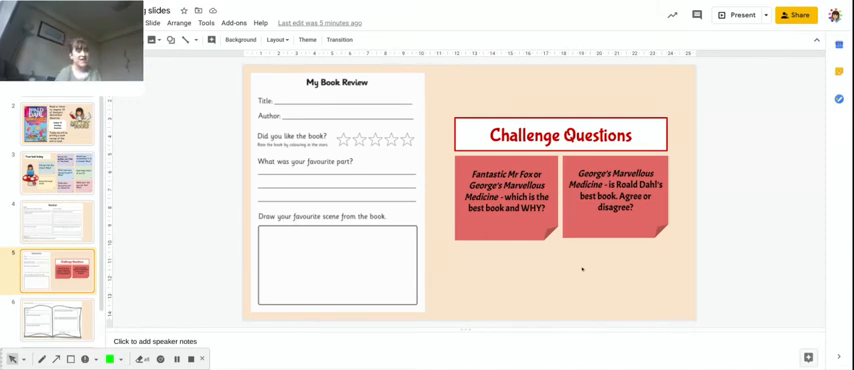